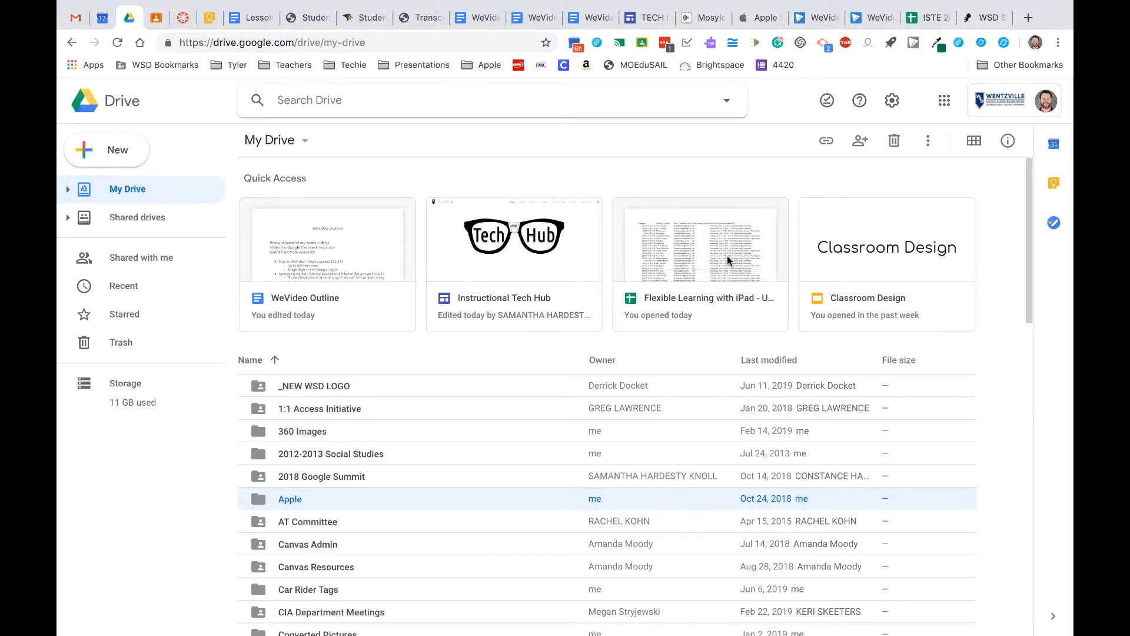
pyautogui.moveTo(727, 223)
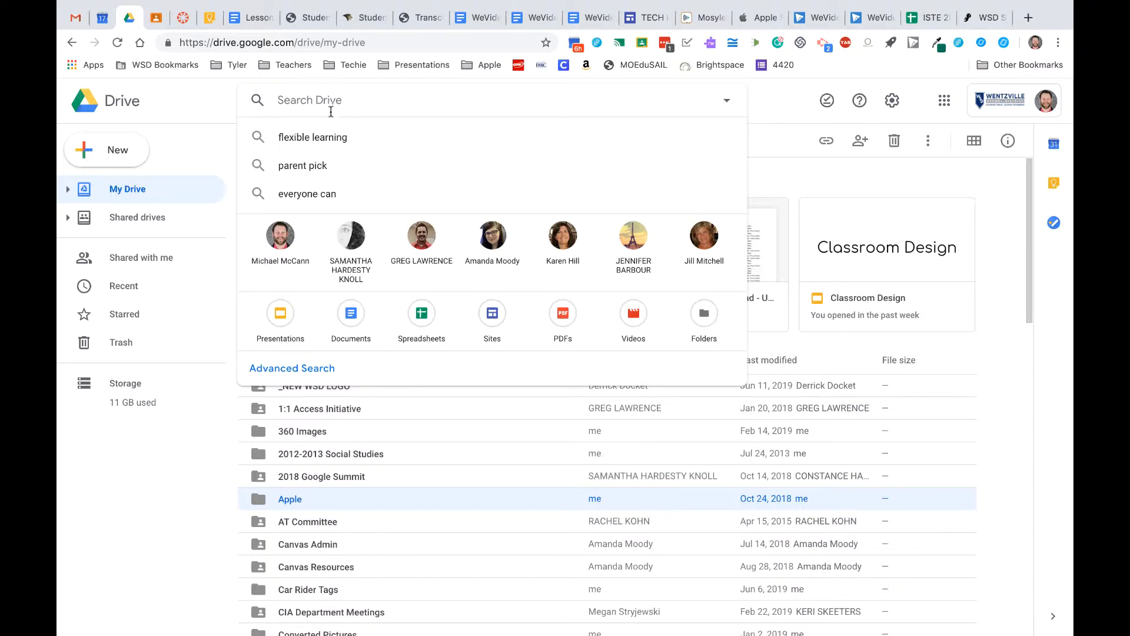
pyautogui.moveTo(332, 122)
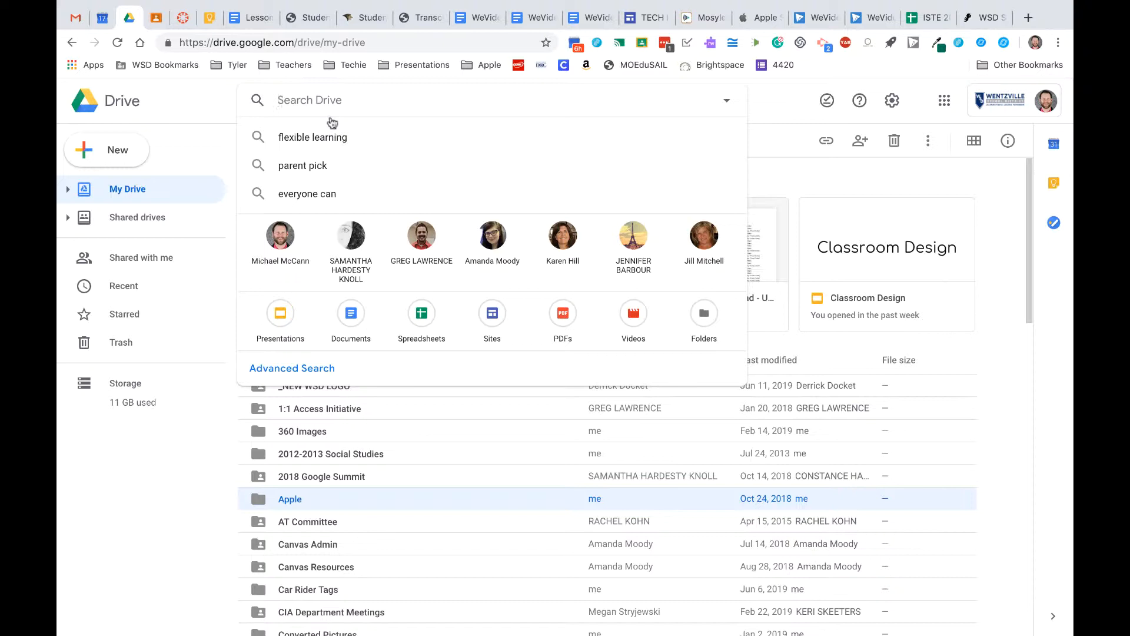
pyautogui.moveTo(422, 250)
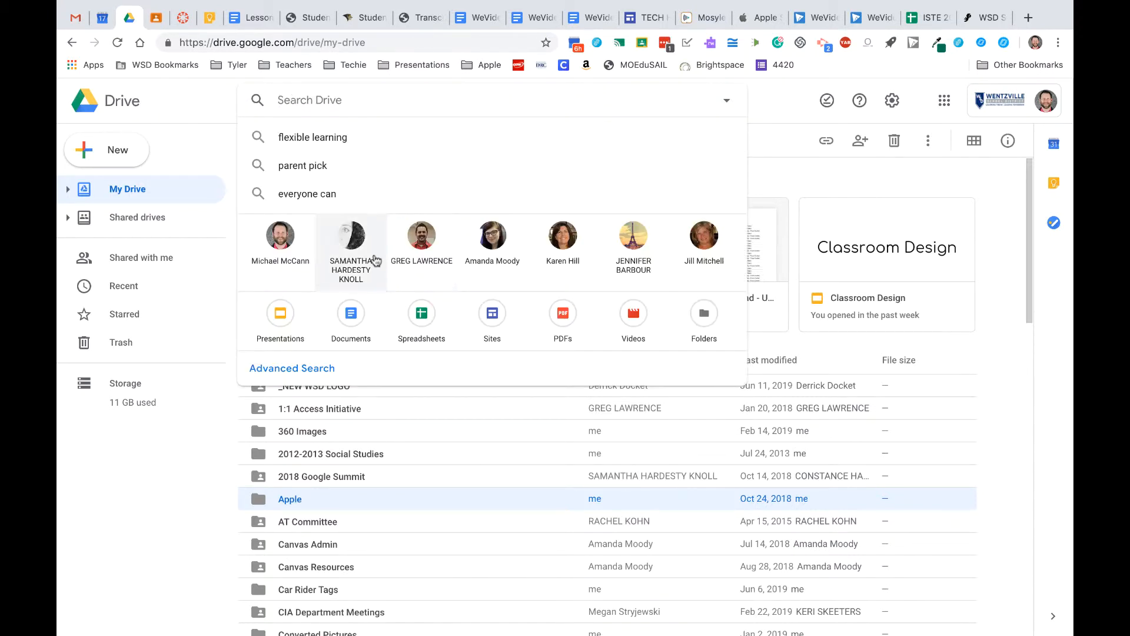
pyautogui.moveTo(492, 259)
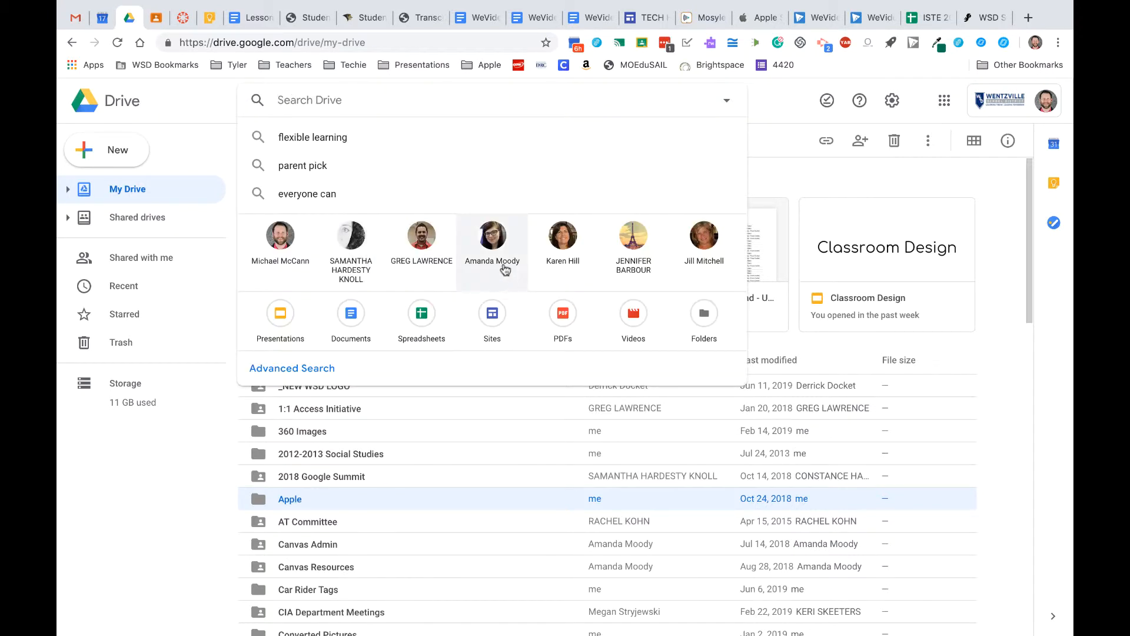
pyautogui.moveTo(351, 251)
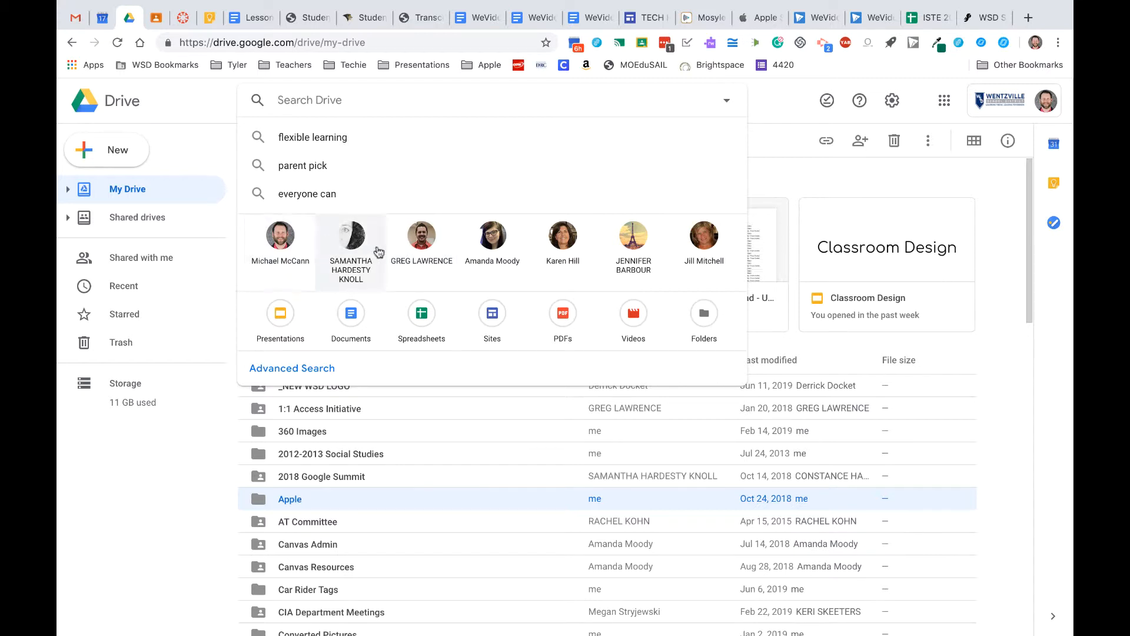
pyautogui.moveTo(358, 254)
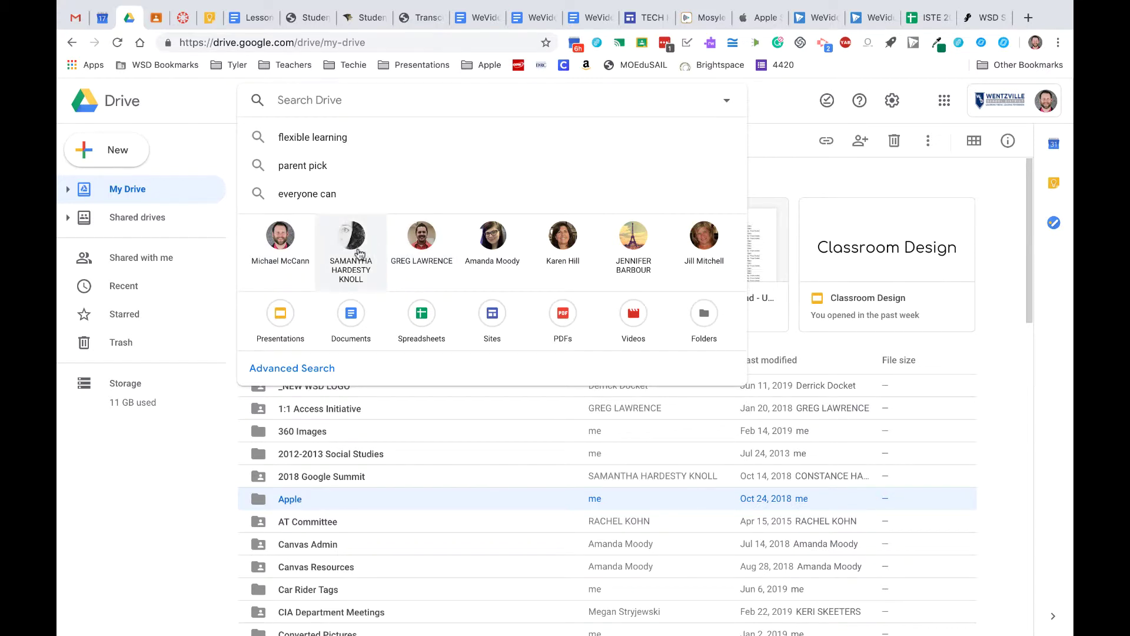
pyautogui.moveTo(421, 313)
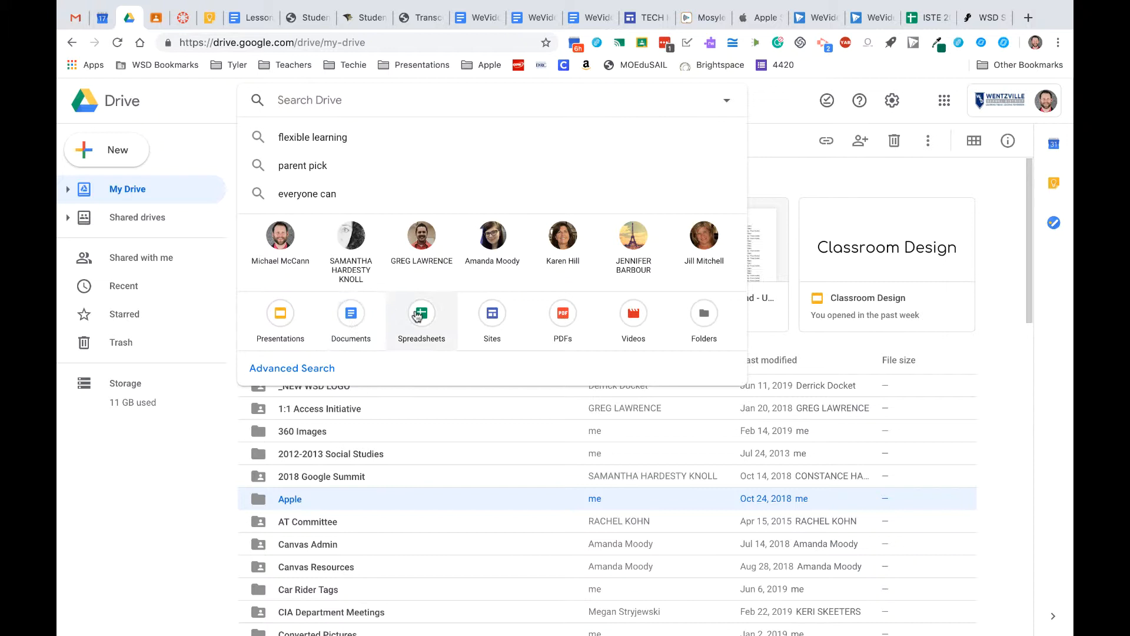
pyautogui.moveTo(492, 320)
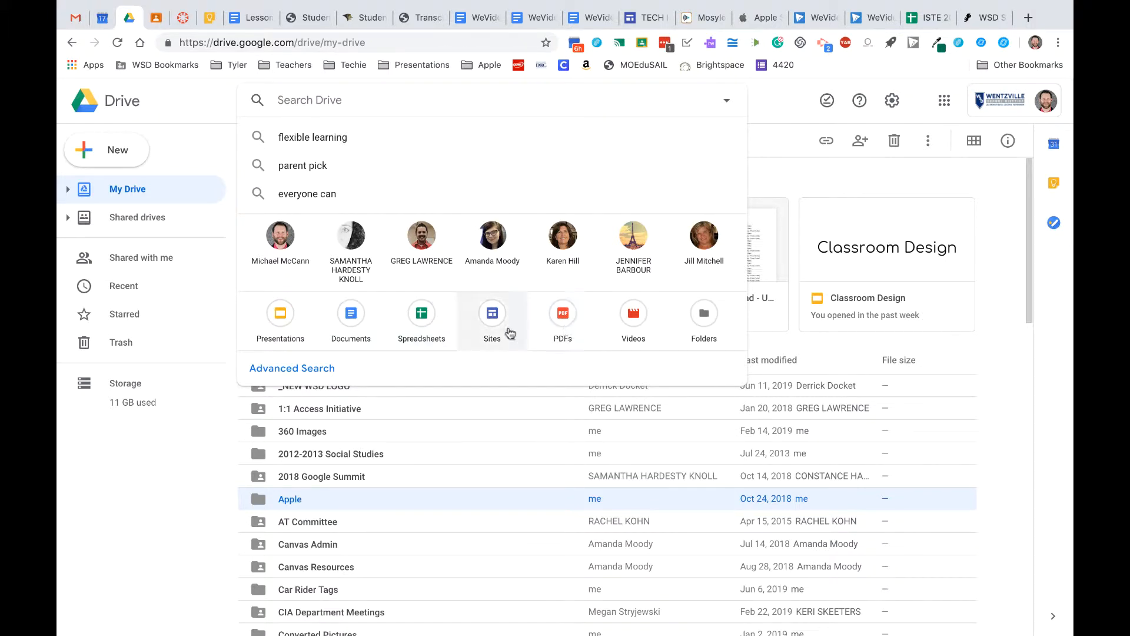
pyautogui.moveTo(351, 313)
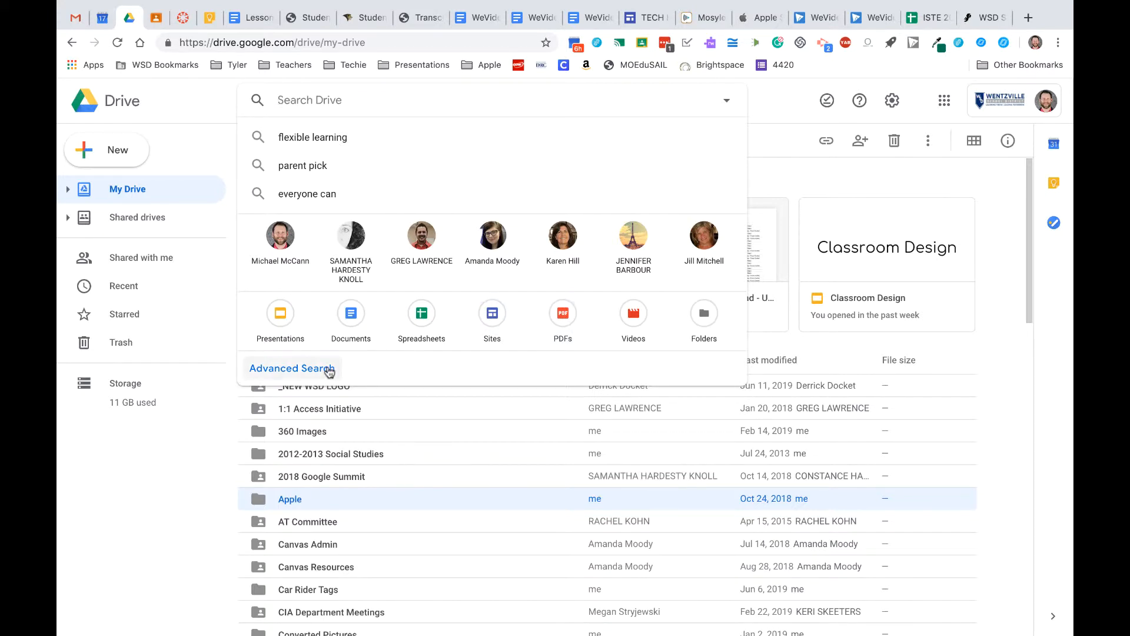
# Restrict the advanced search Type to Spreadsheets, giving the query type:spreadsheet
pyautogui.click(291, 368)
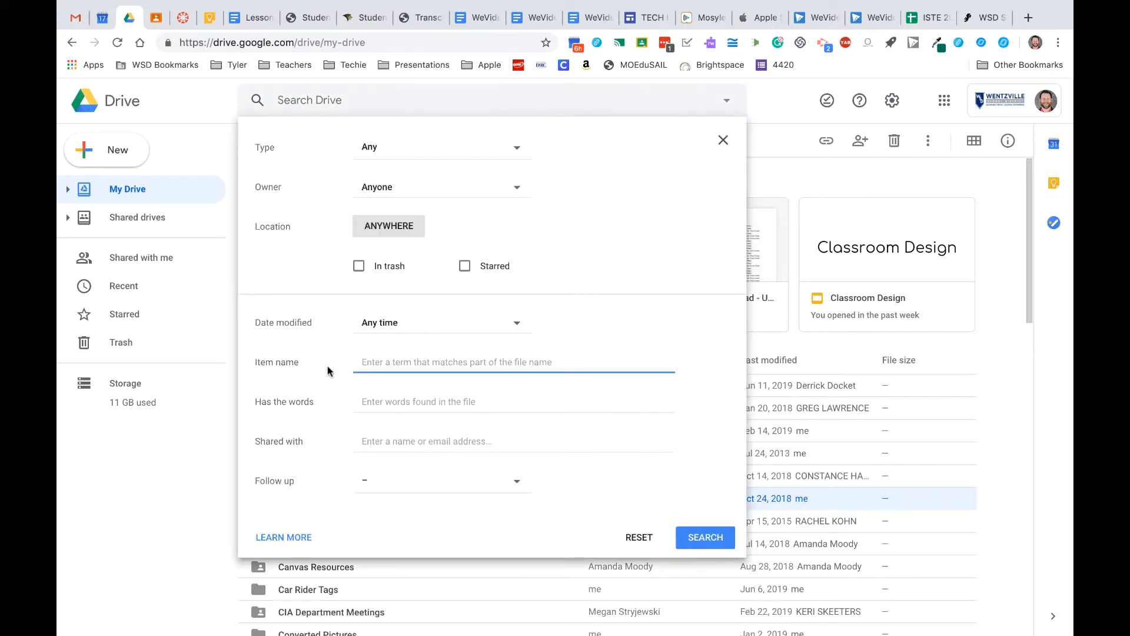
pyautogui.moveTo(385, 240)
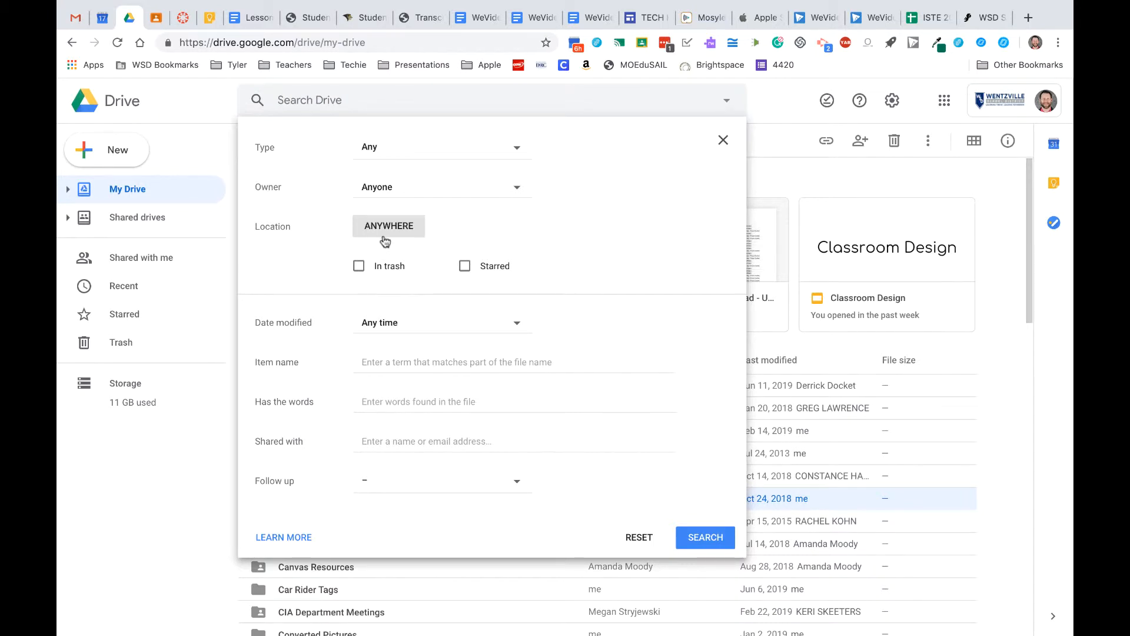
pyautogui.click(442, 147)
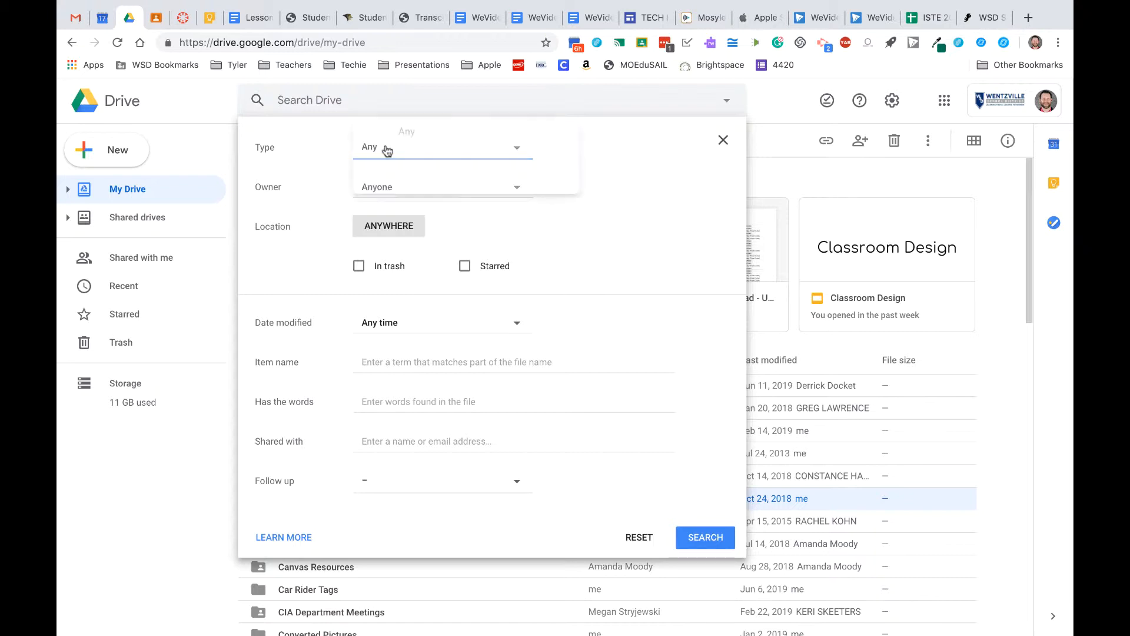
pyautogui.click(442, 147)
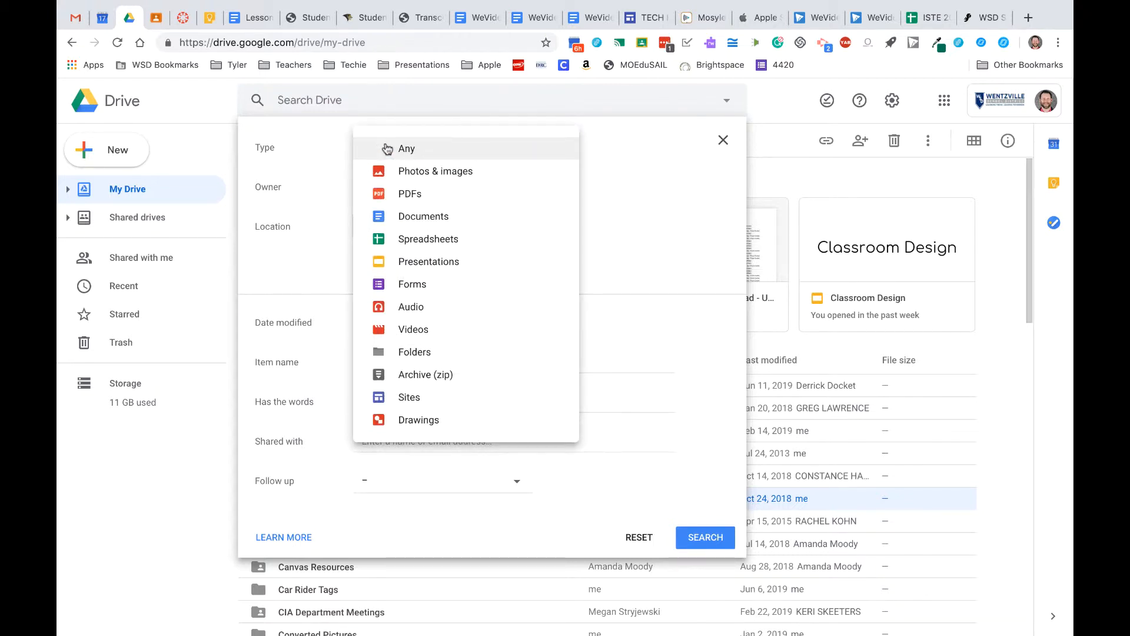
pyautogui.click(429, 239)
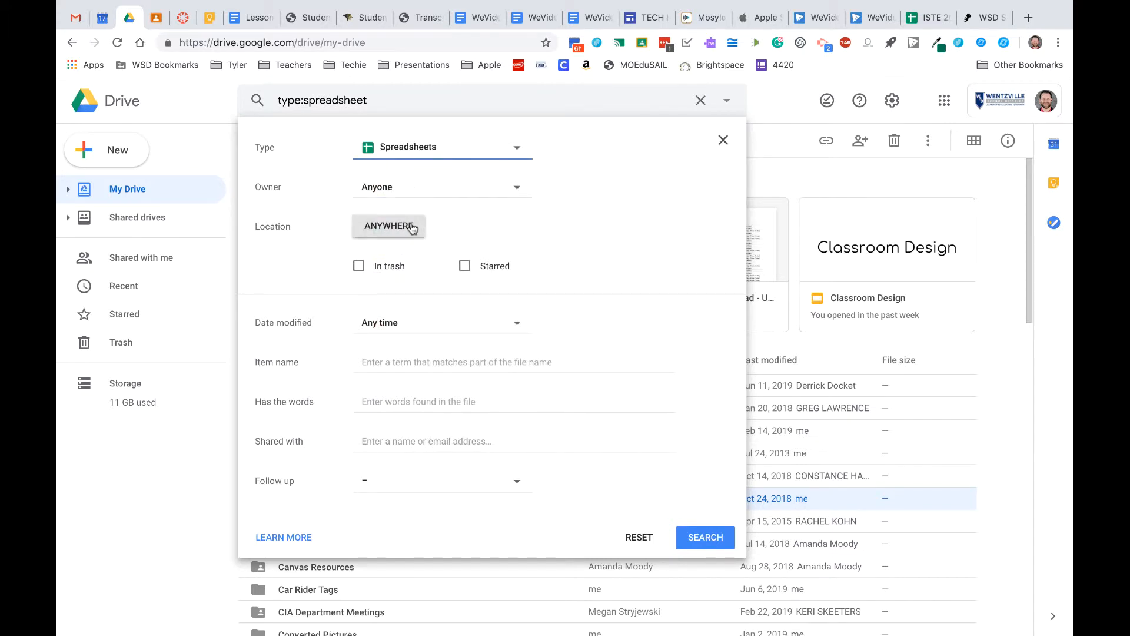
# Set the search Location to Shared with me
pyautogui.click(388, 226)
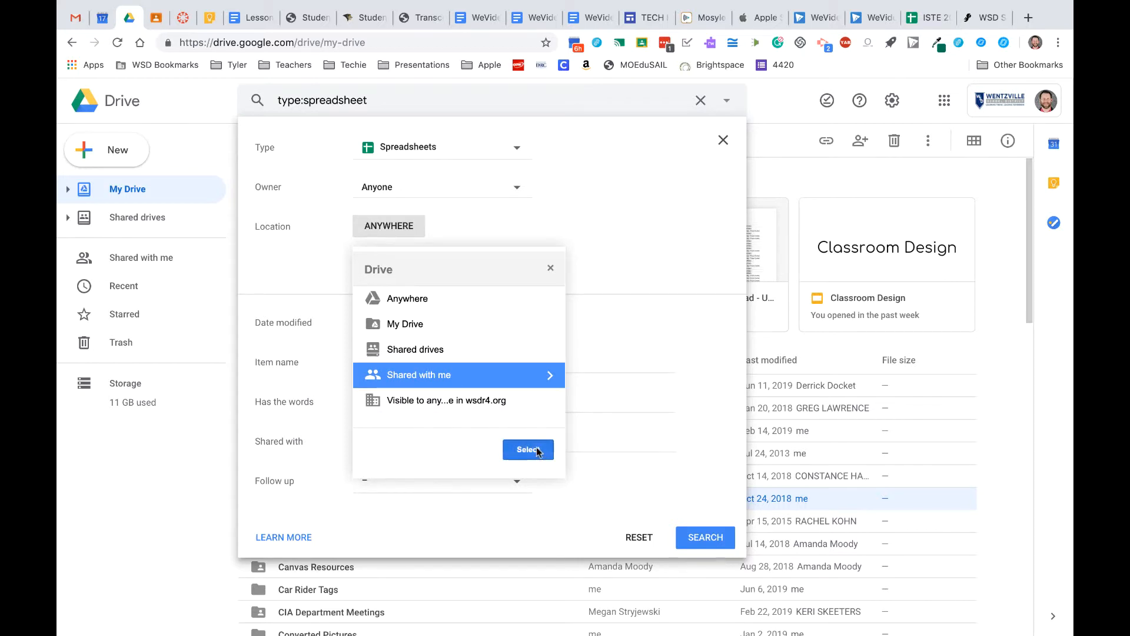
pyautogui.click(528, 448)
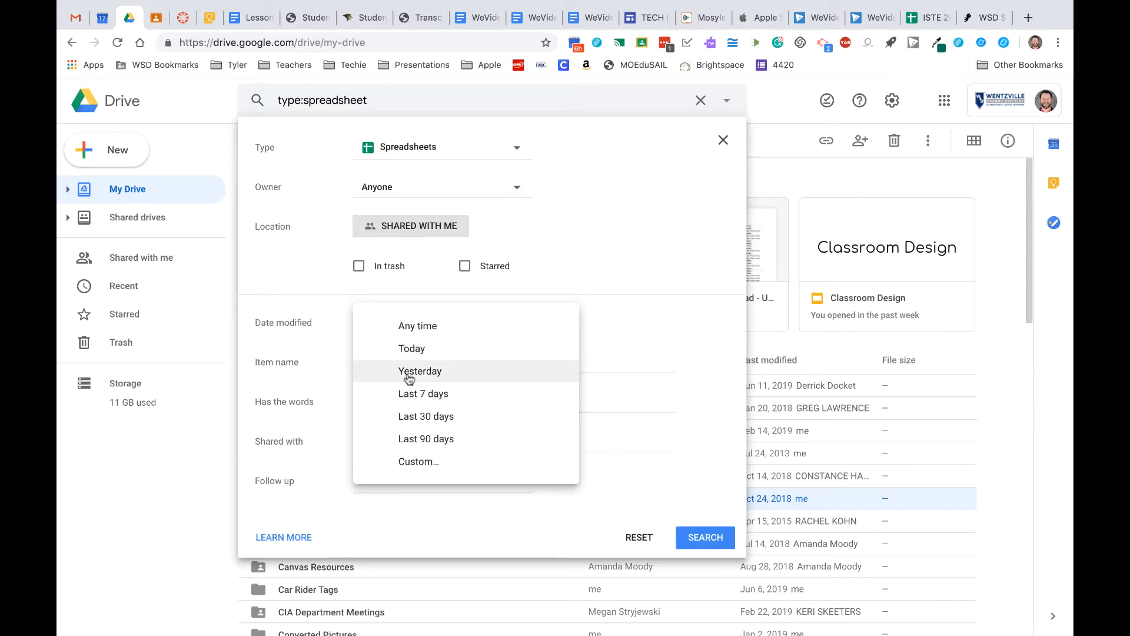
pyautogui.moveTo(422, 393)
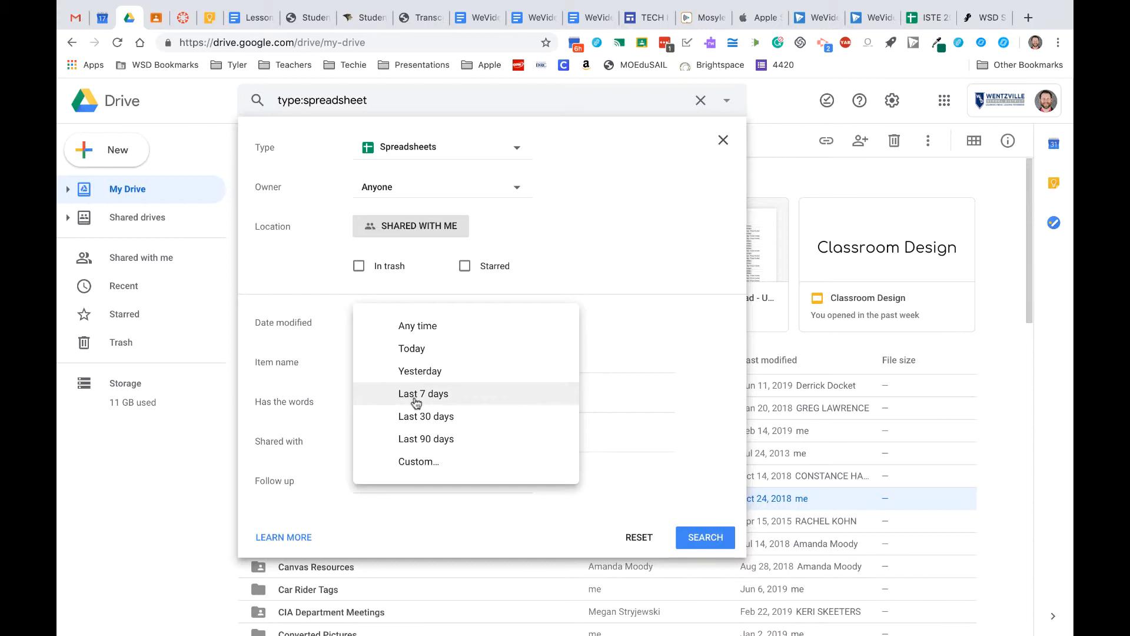
# Set Date modified to Last 90 days and move into the Has the words field
pyautogui.click(426, 439)
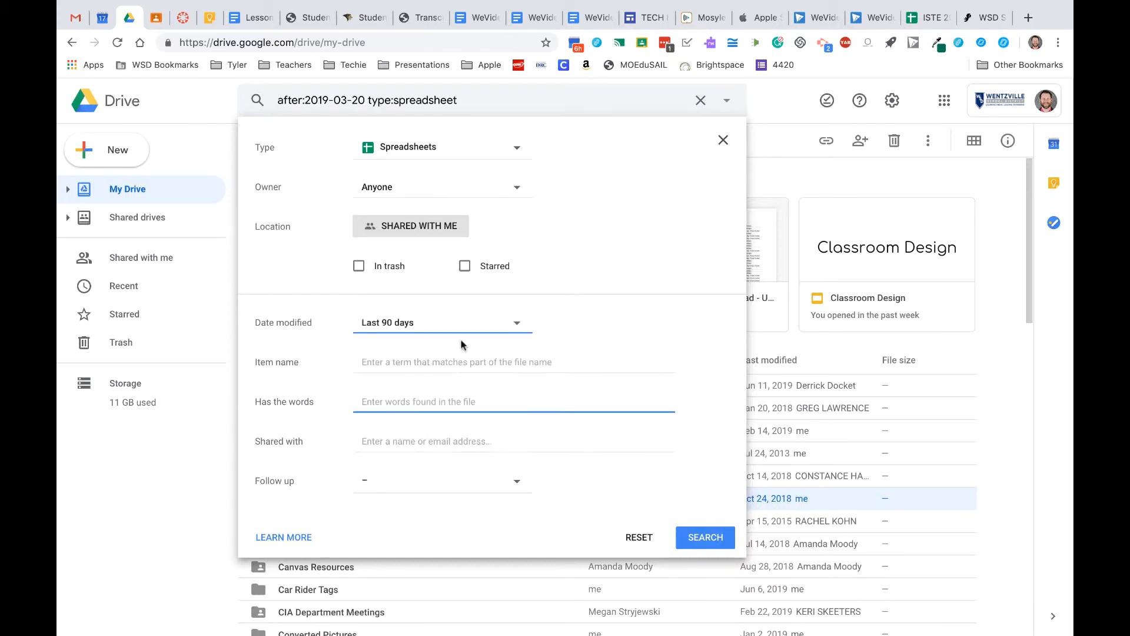
pyautogui.moveTo(641, 291)
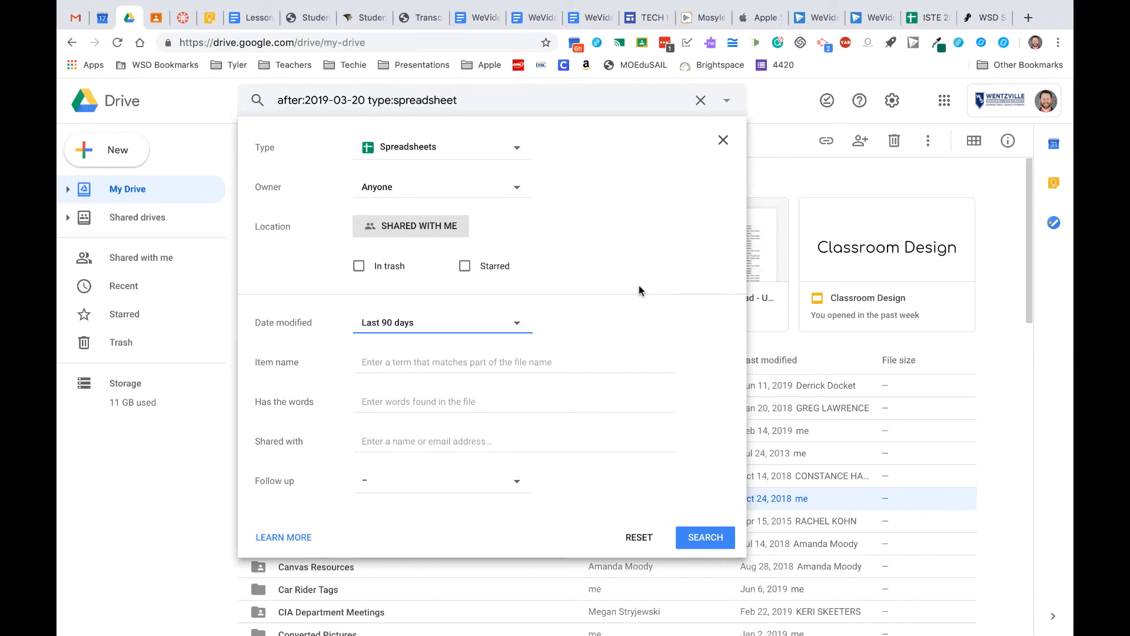
pyautogui.click(472, 402)
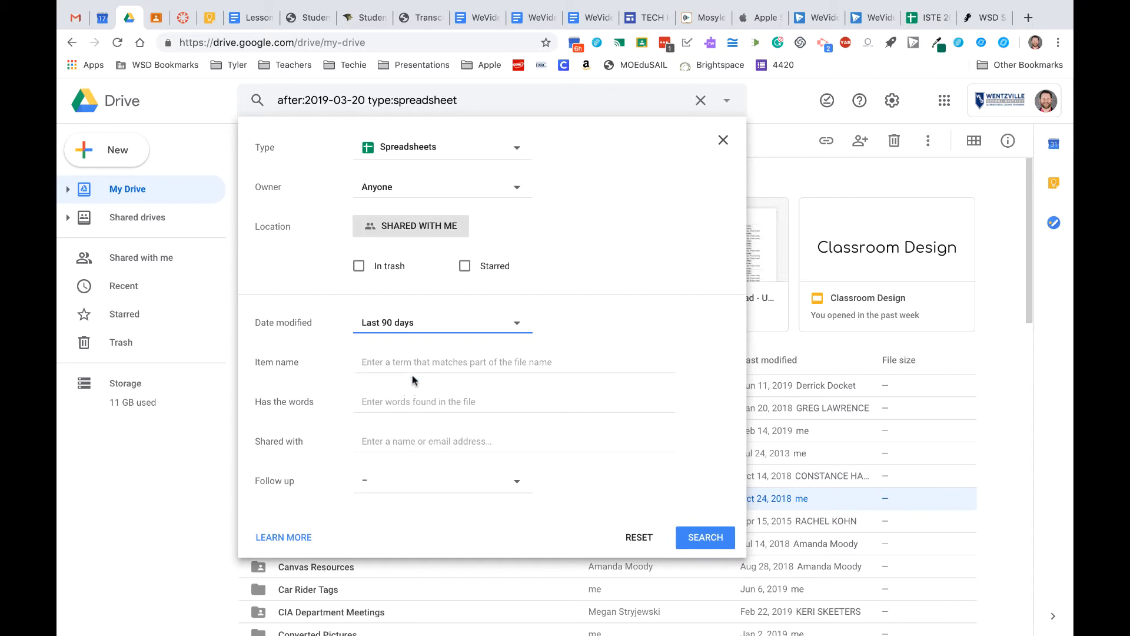
pyautogui.click(514, 402)
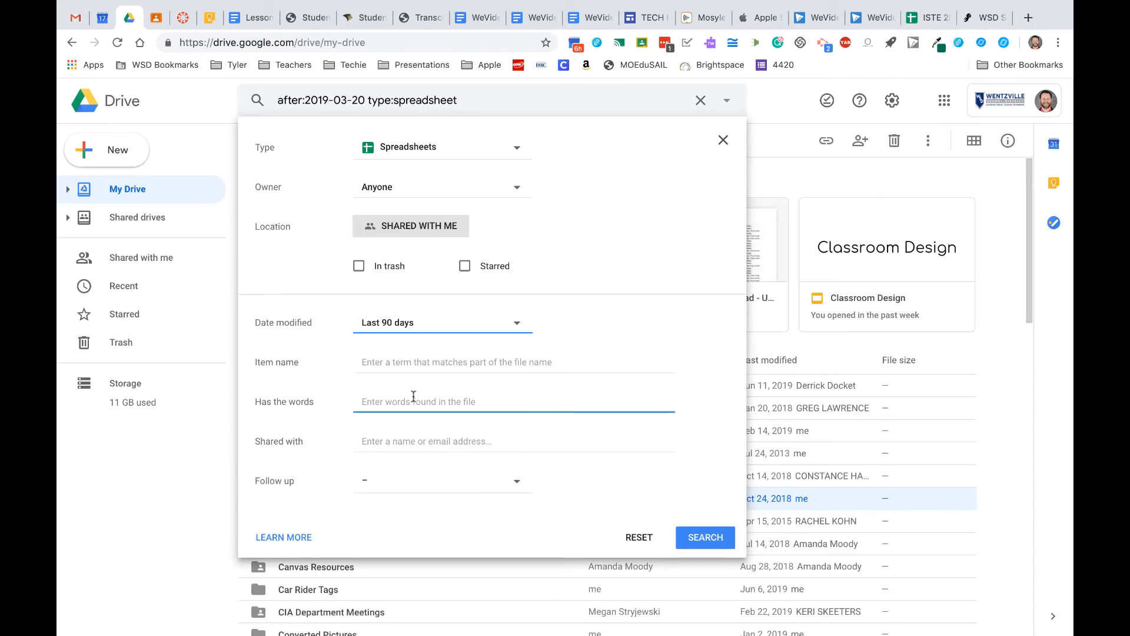